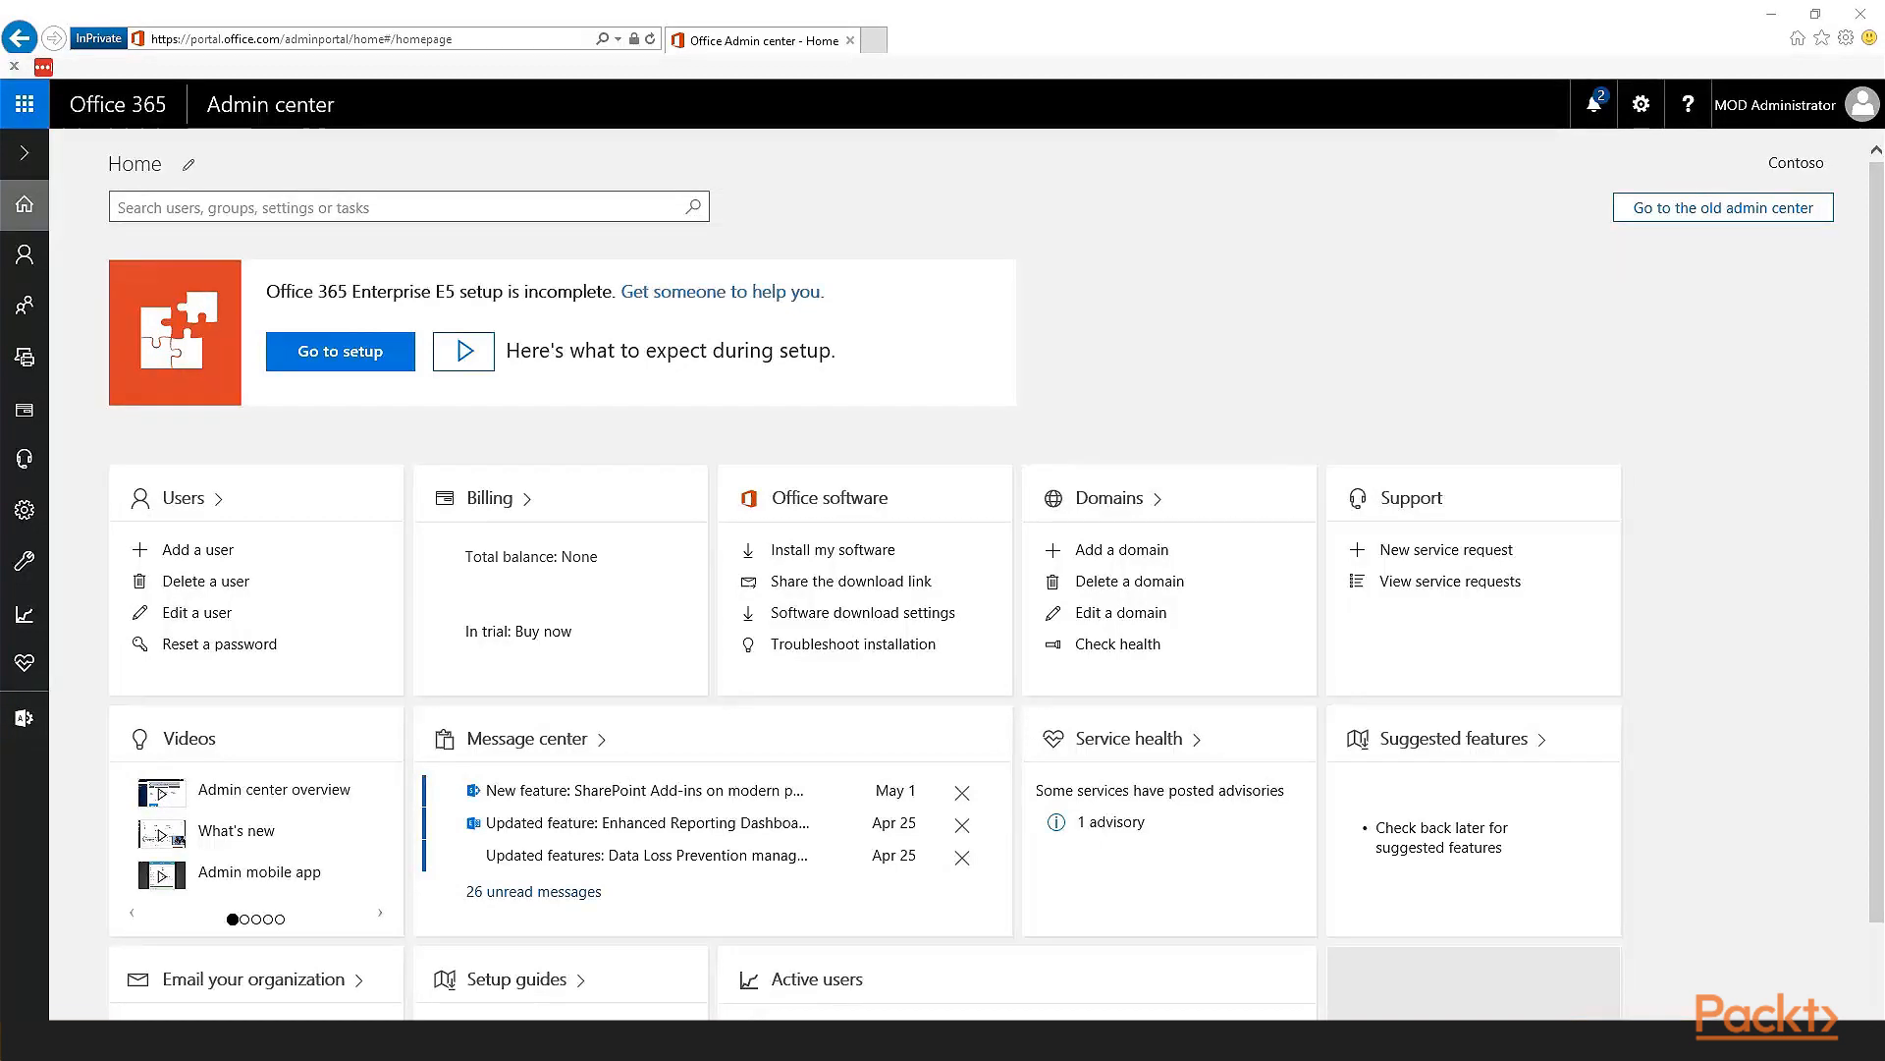
Launch the Skype for Business admin center from the Admin centers list in the navigation.
left_click(24, 718)
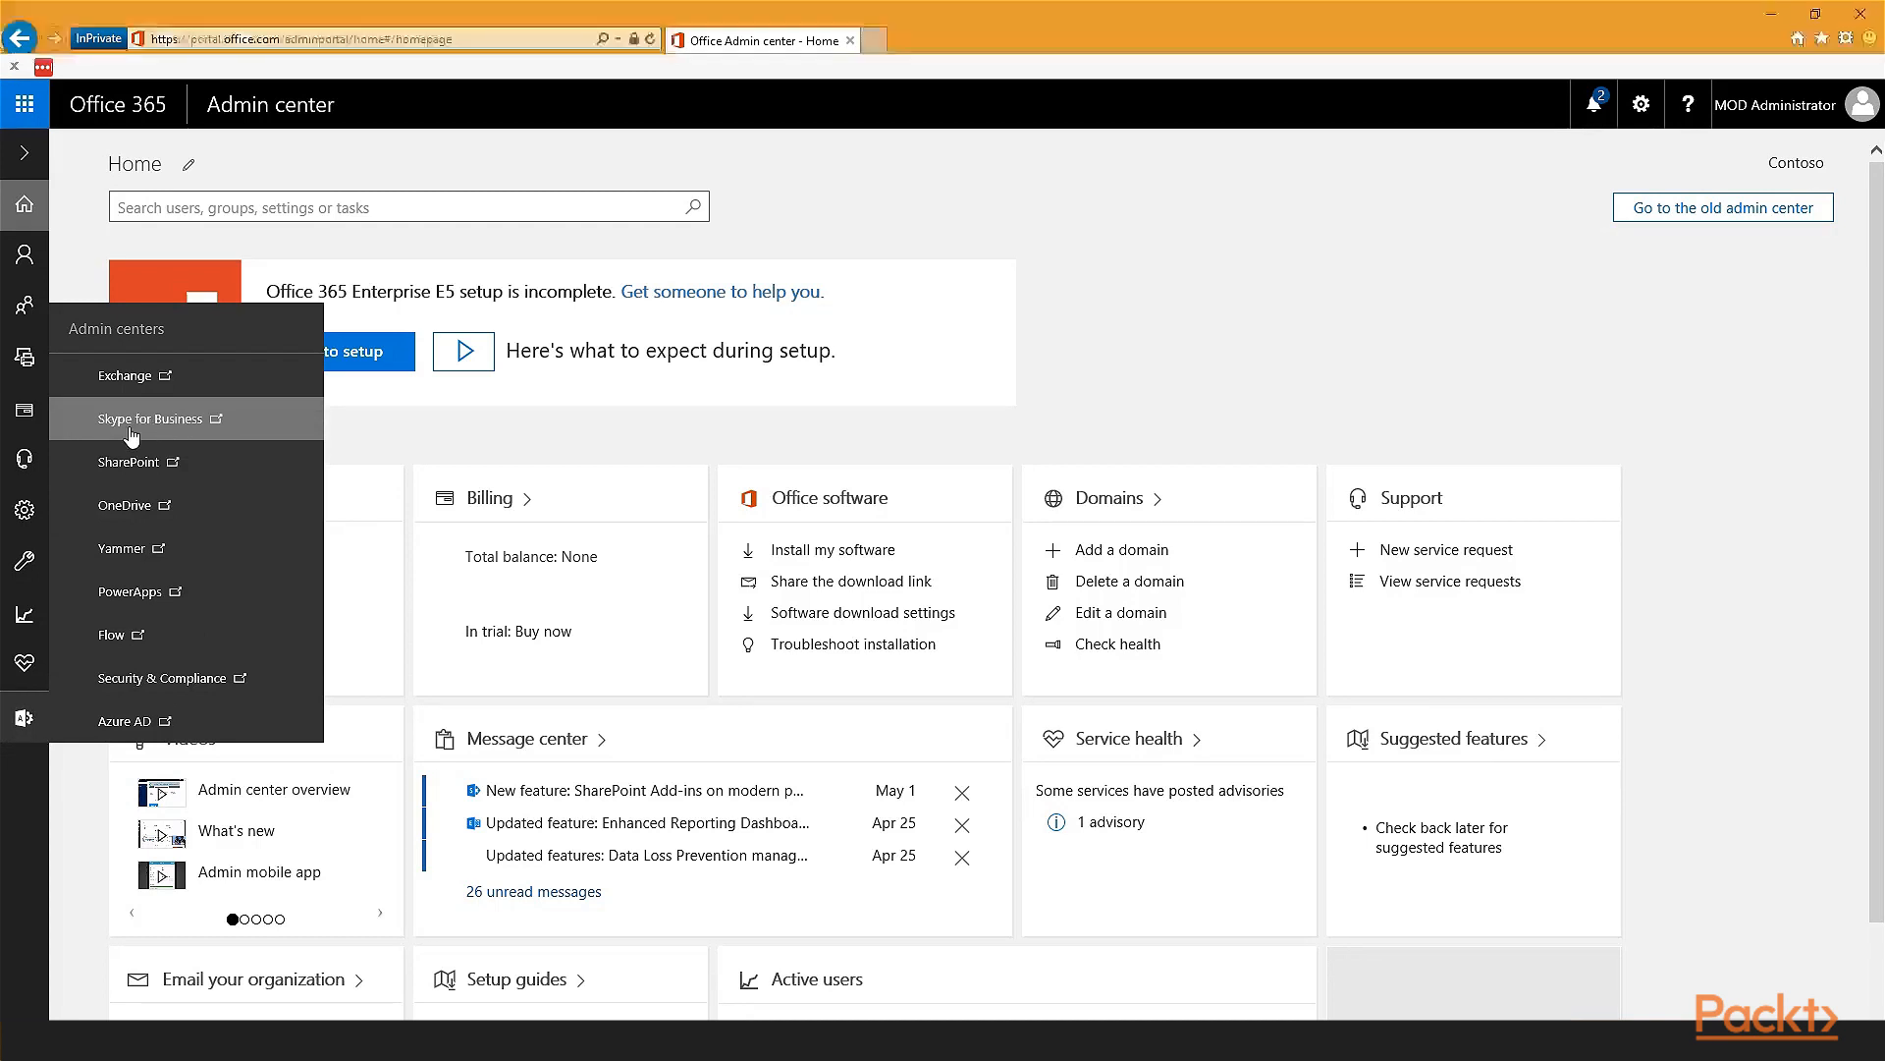
left_click(149, 419)
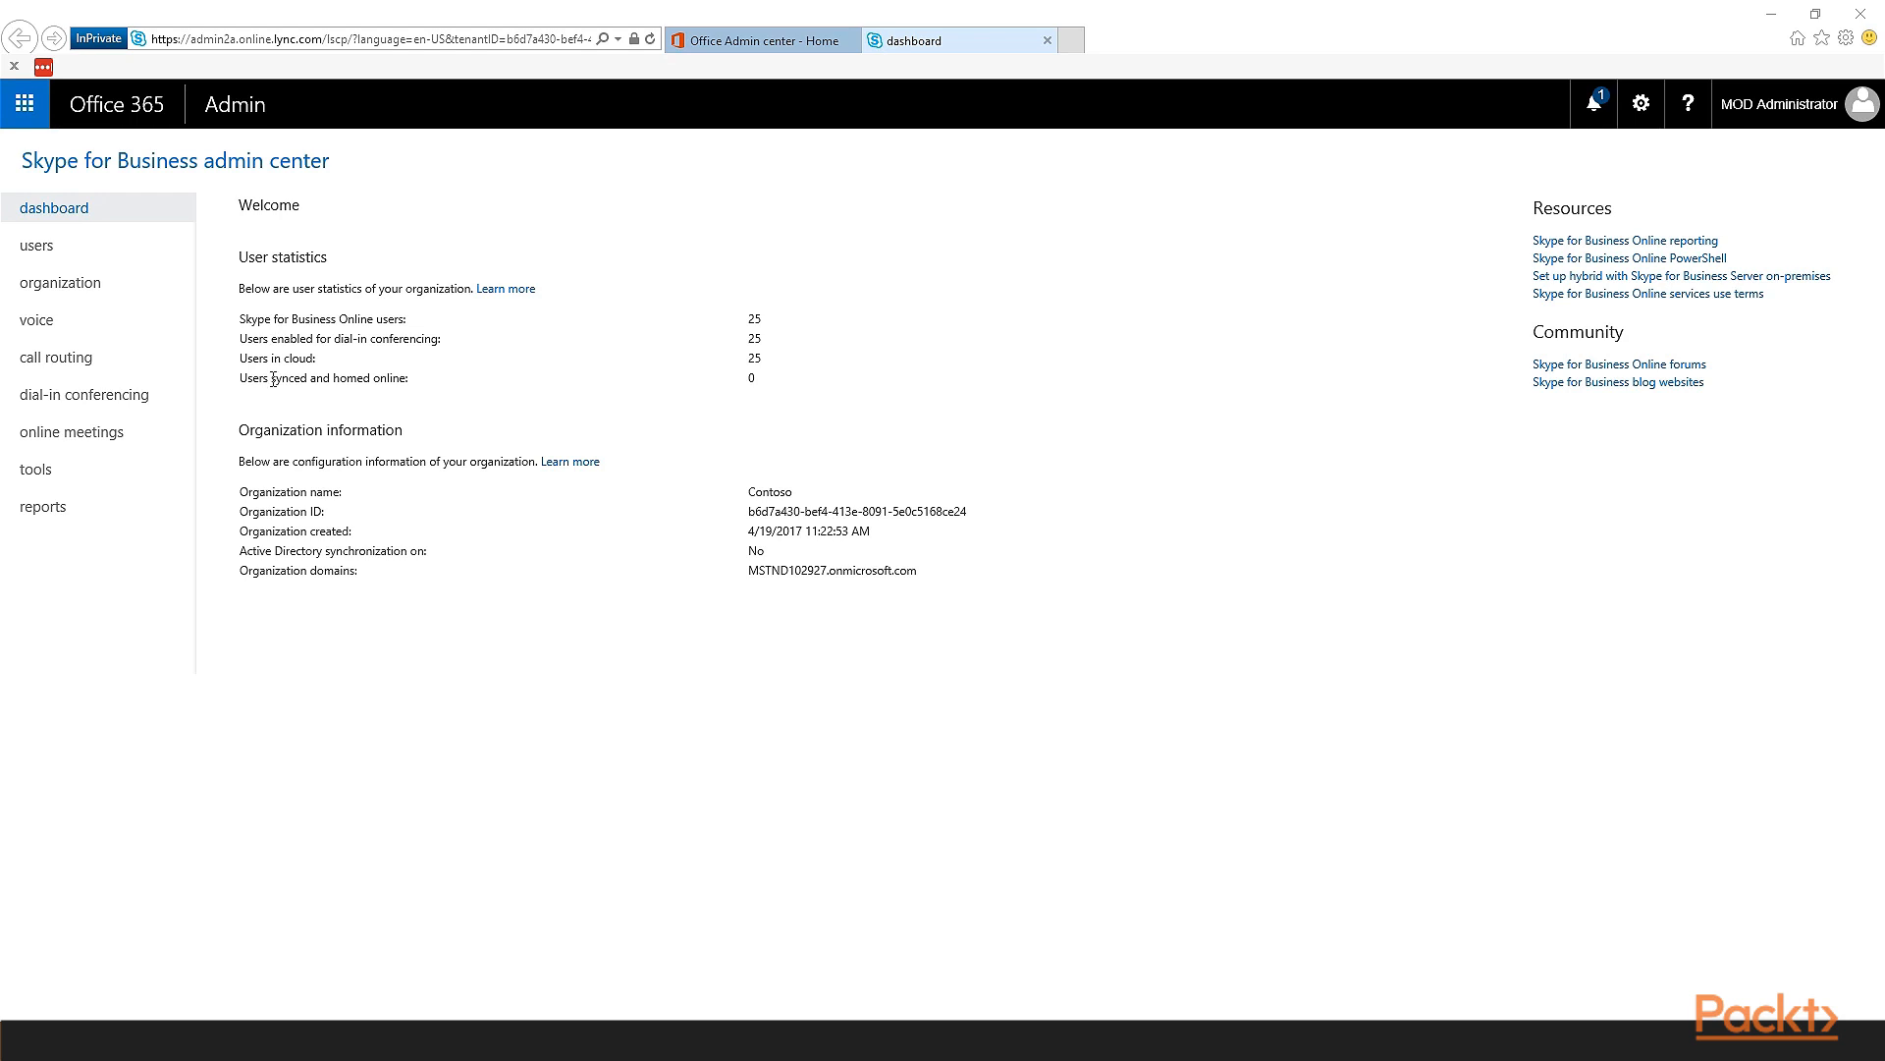
mouse_move(752, 375)
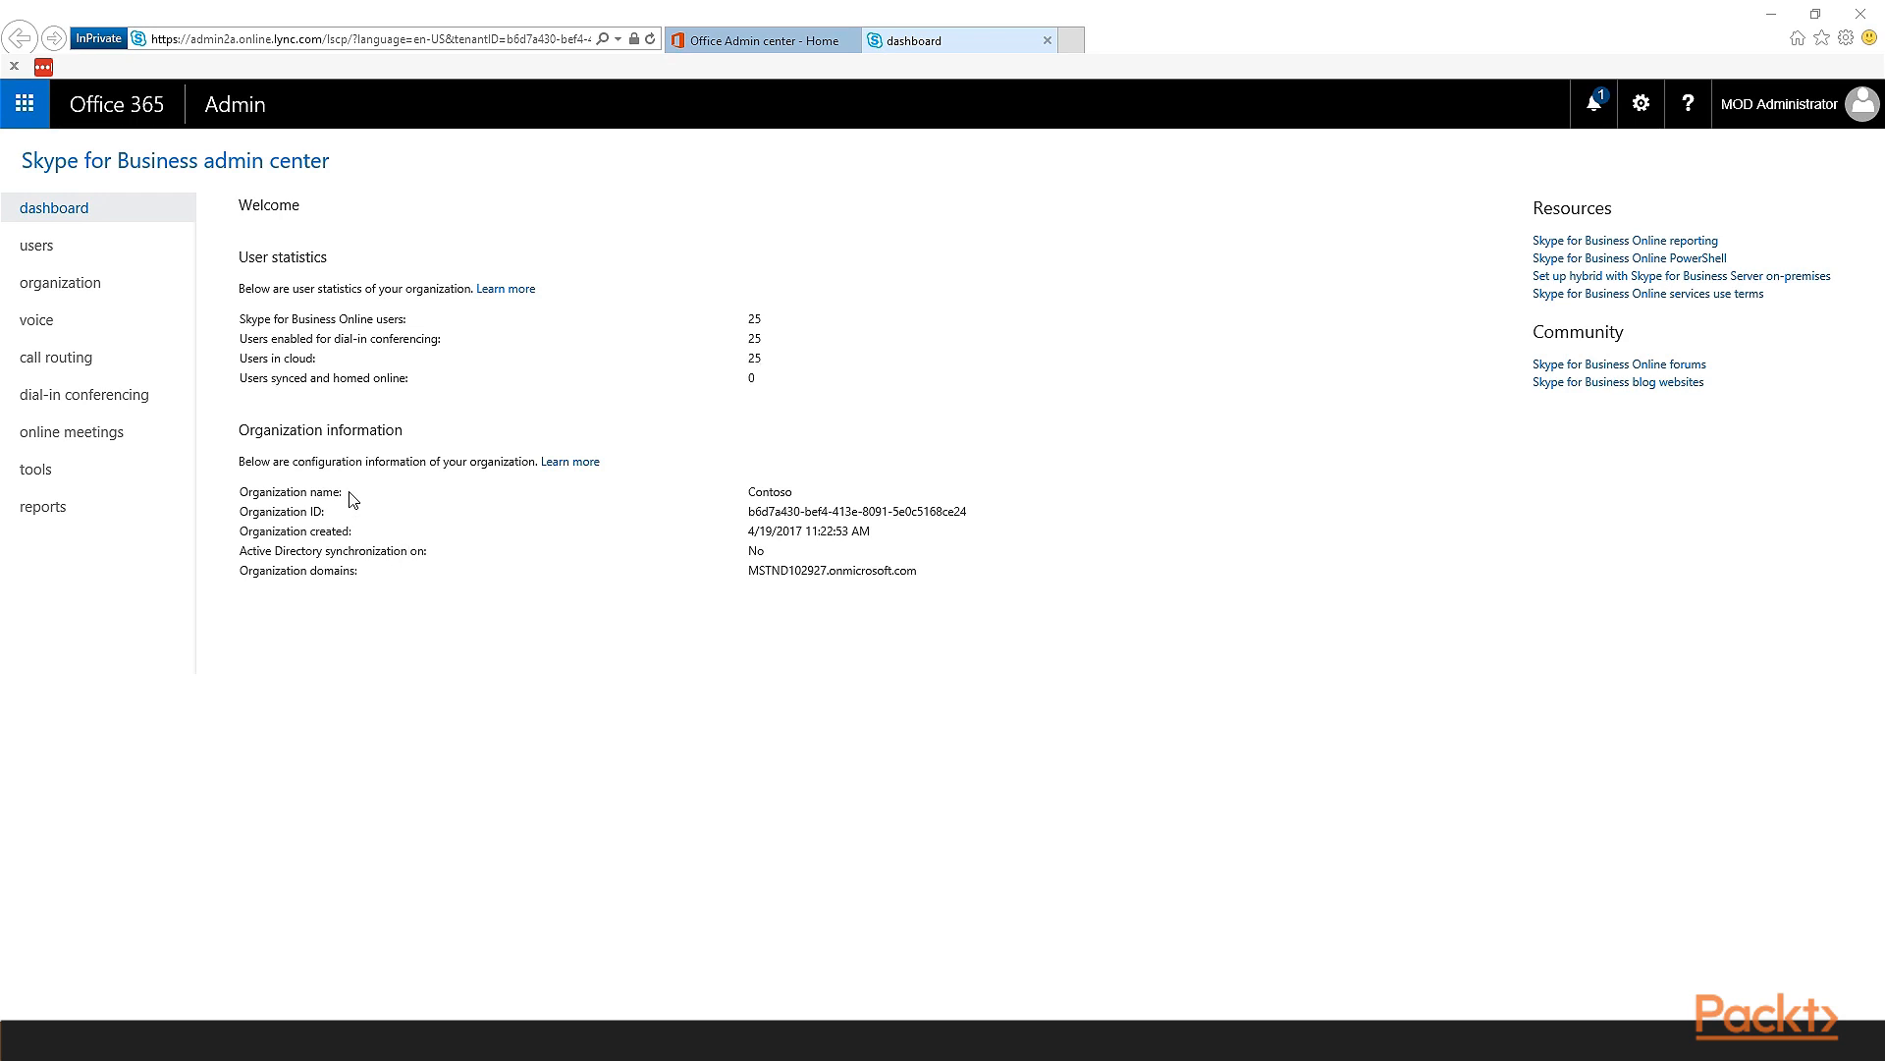
mouse_move(867, 561)
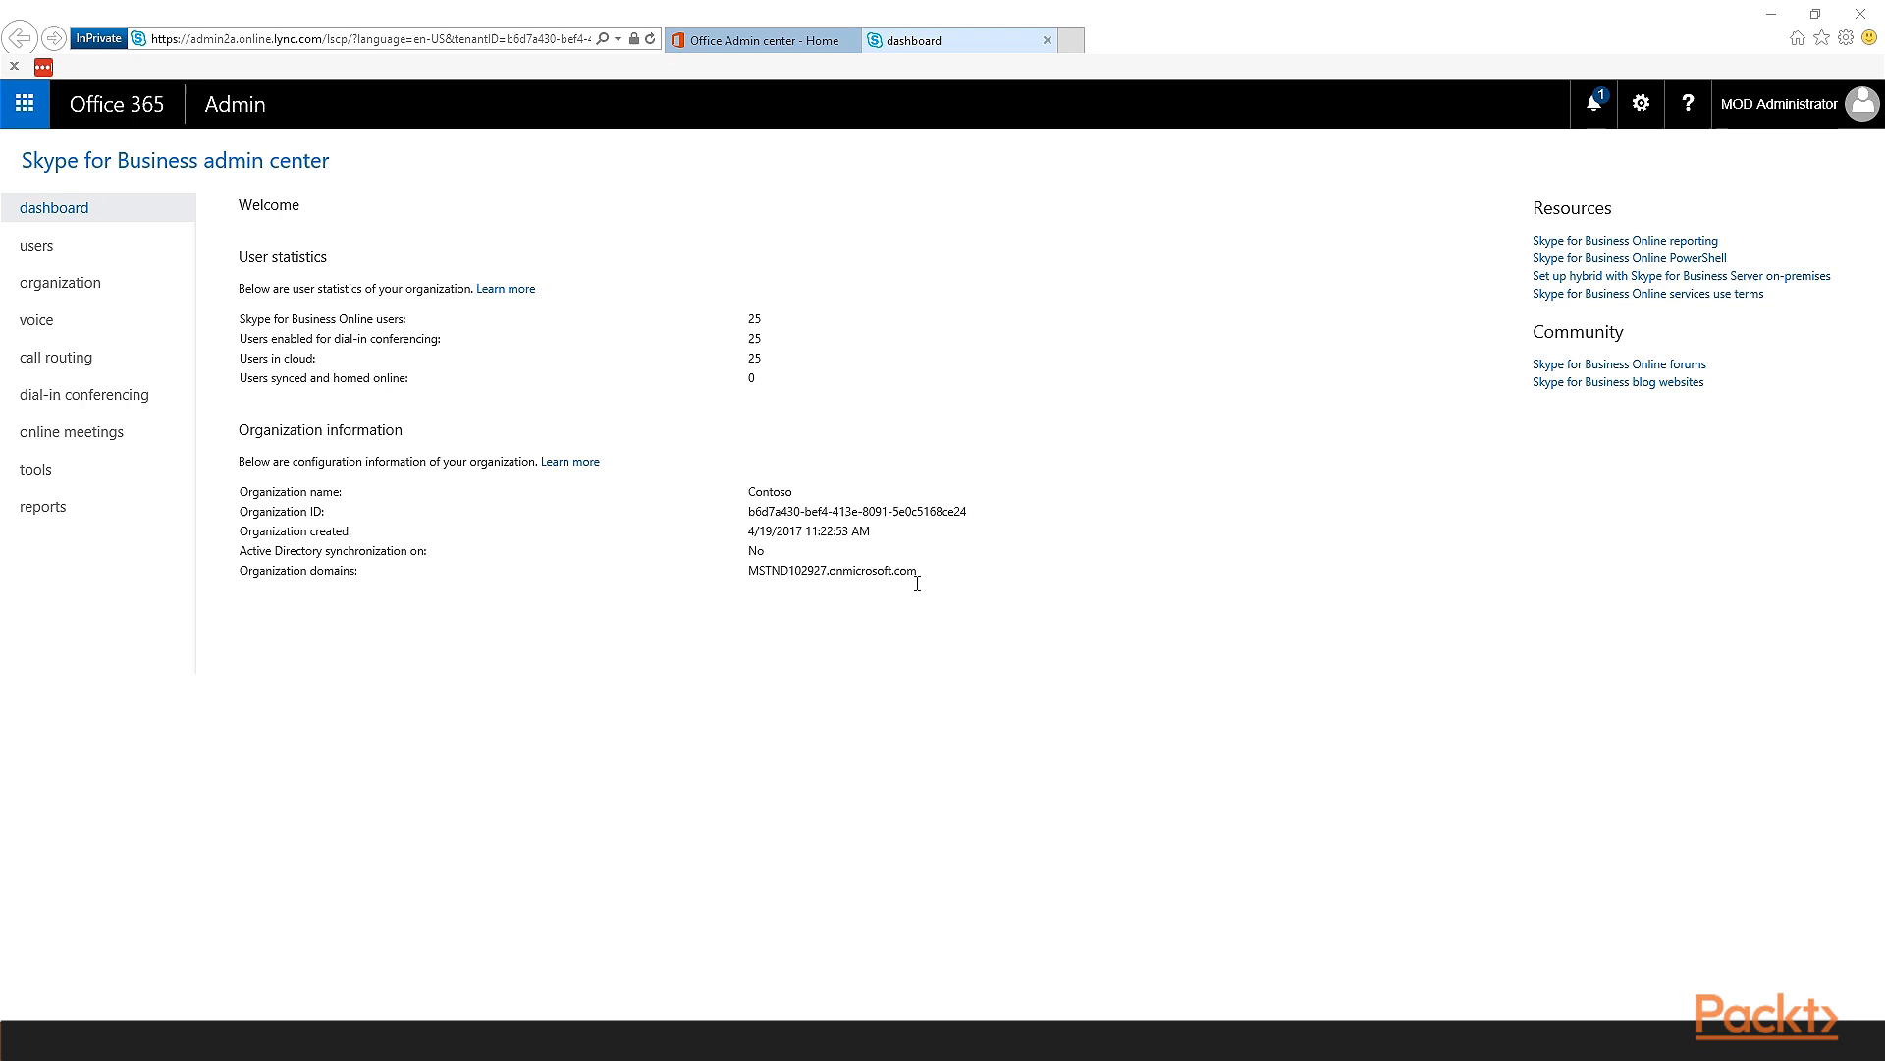
mouse_move(1745, 363)
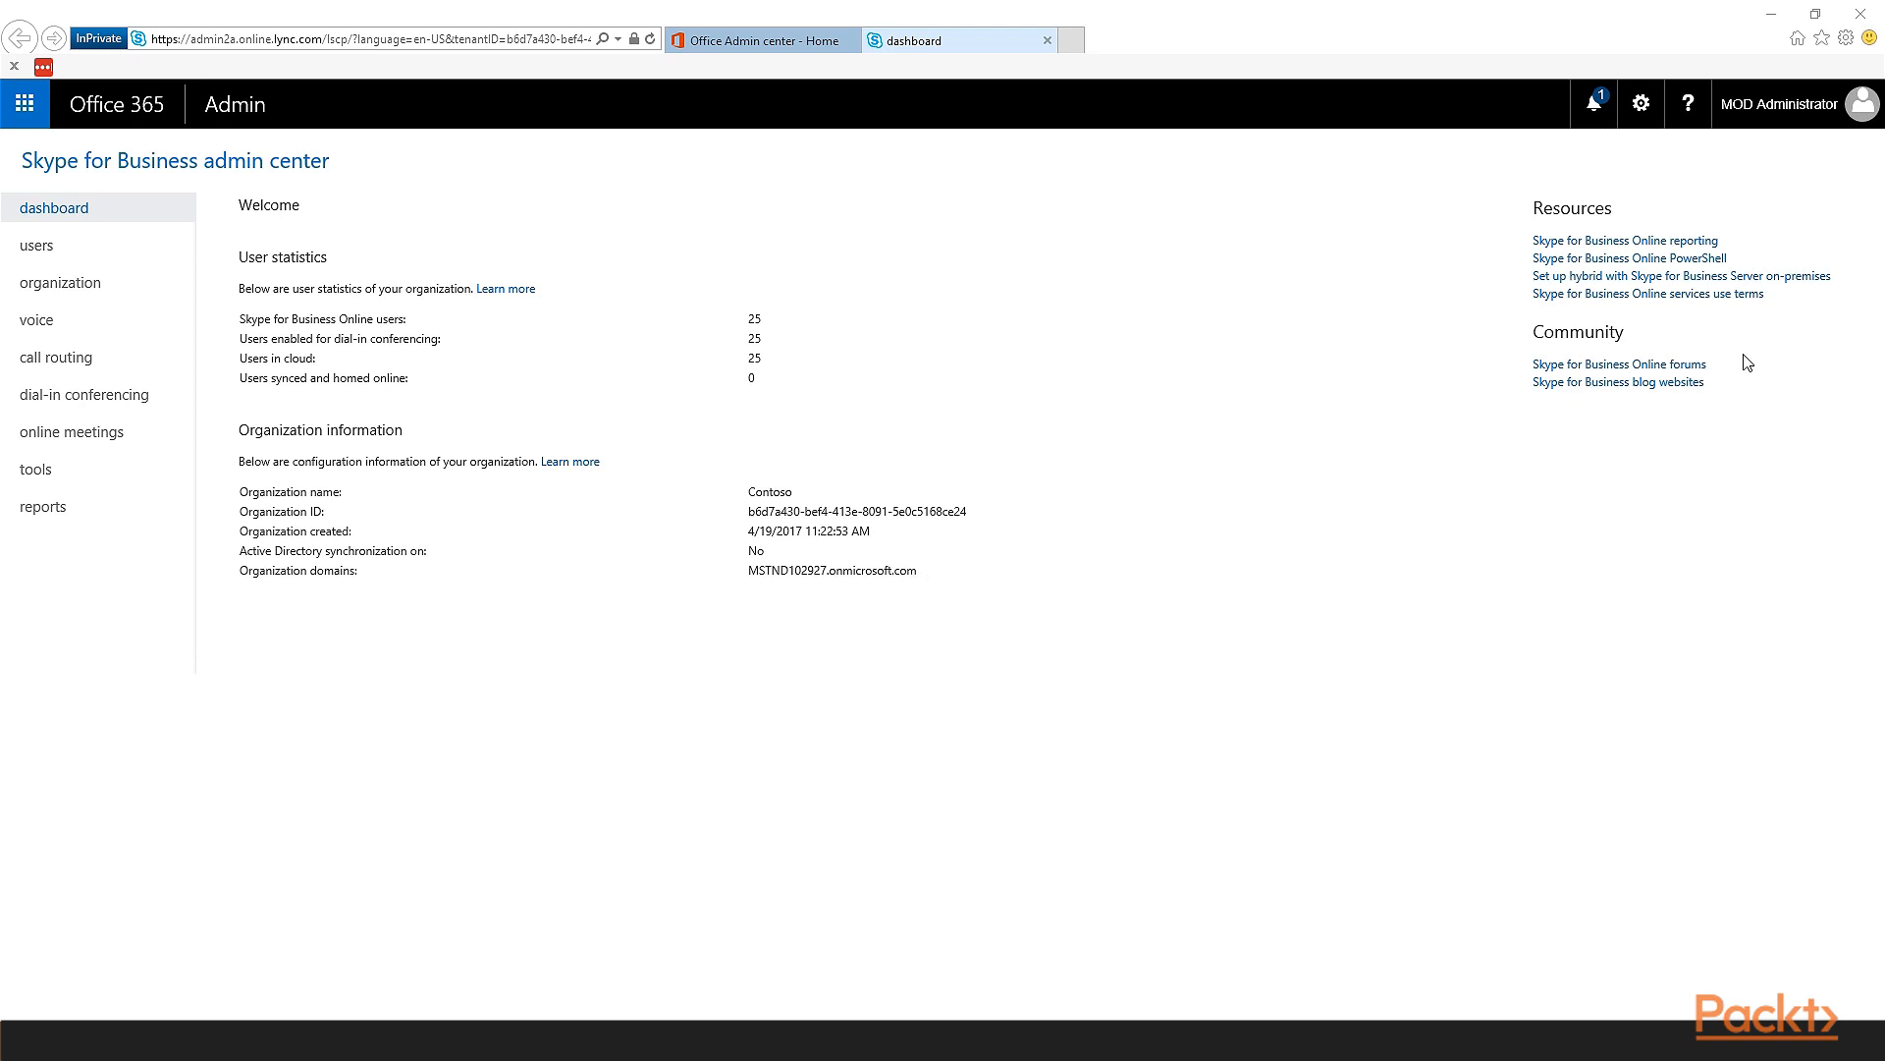
mouse_move(1585, 214)
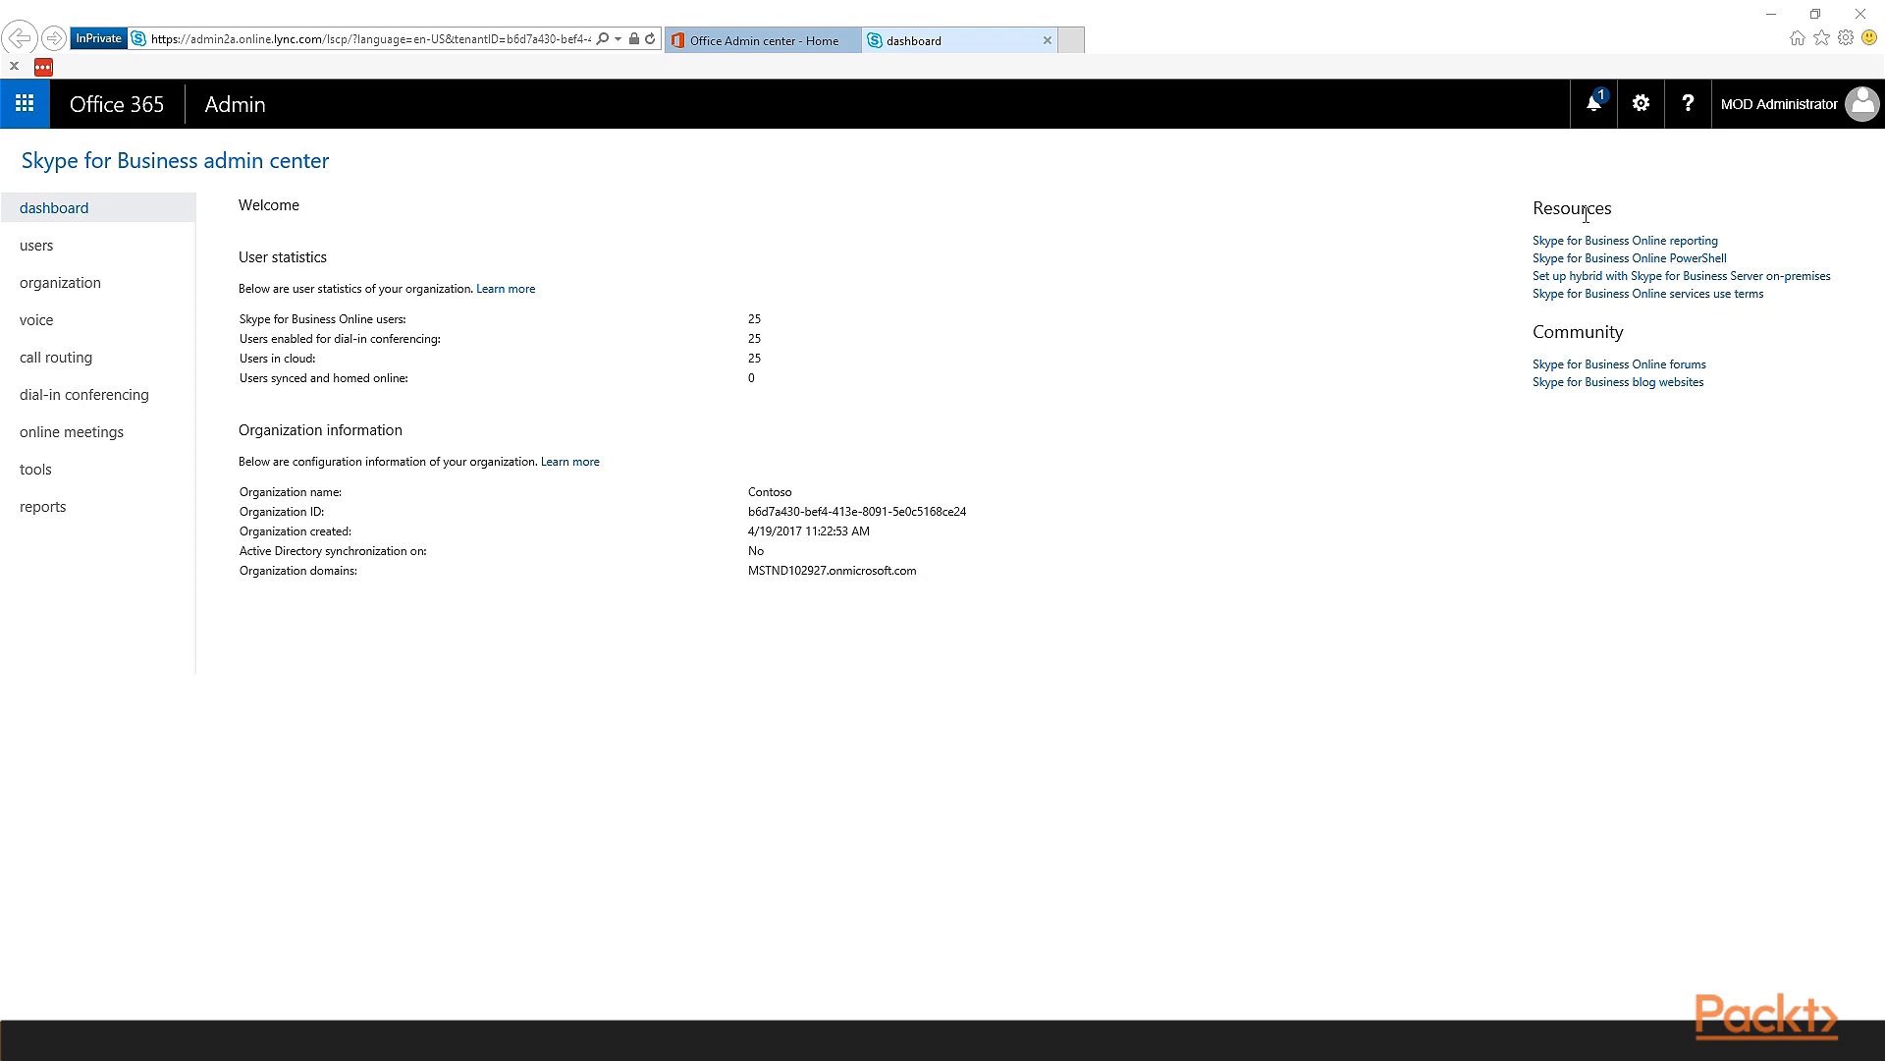
mouse_move(1742, 404)
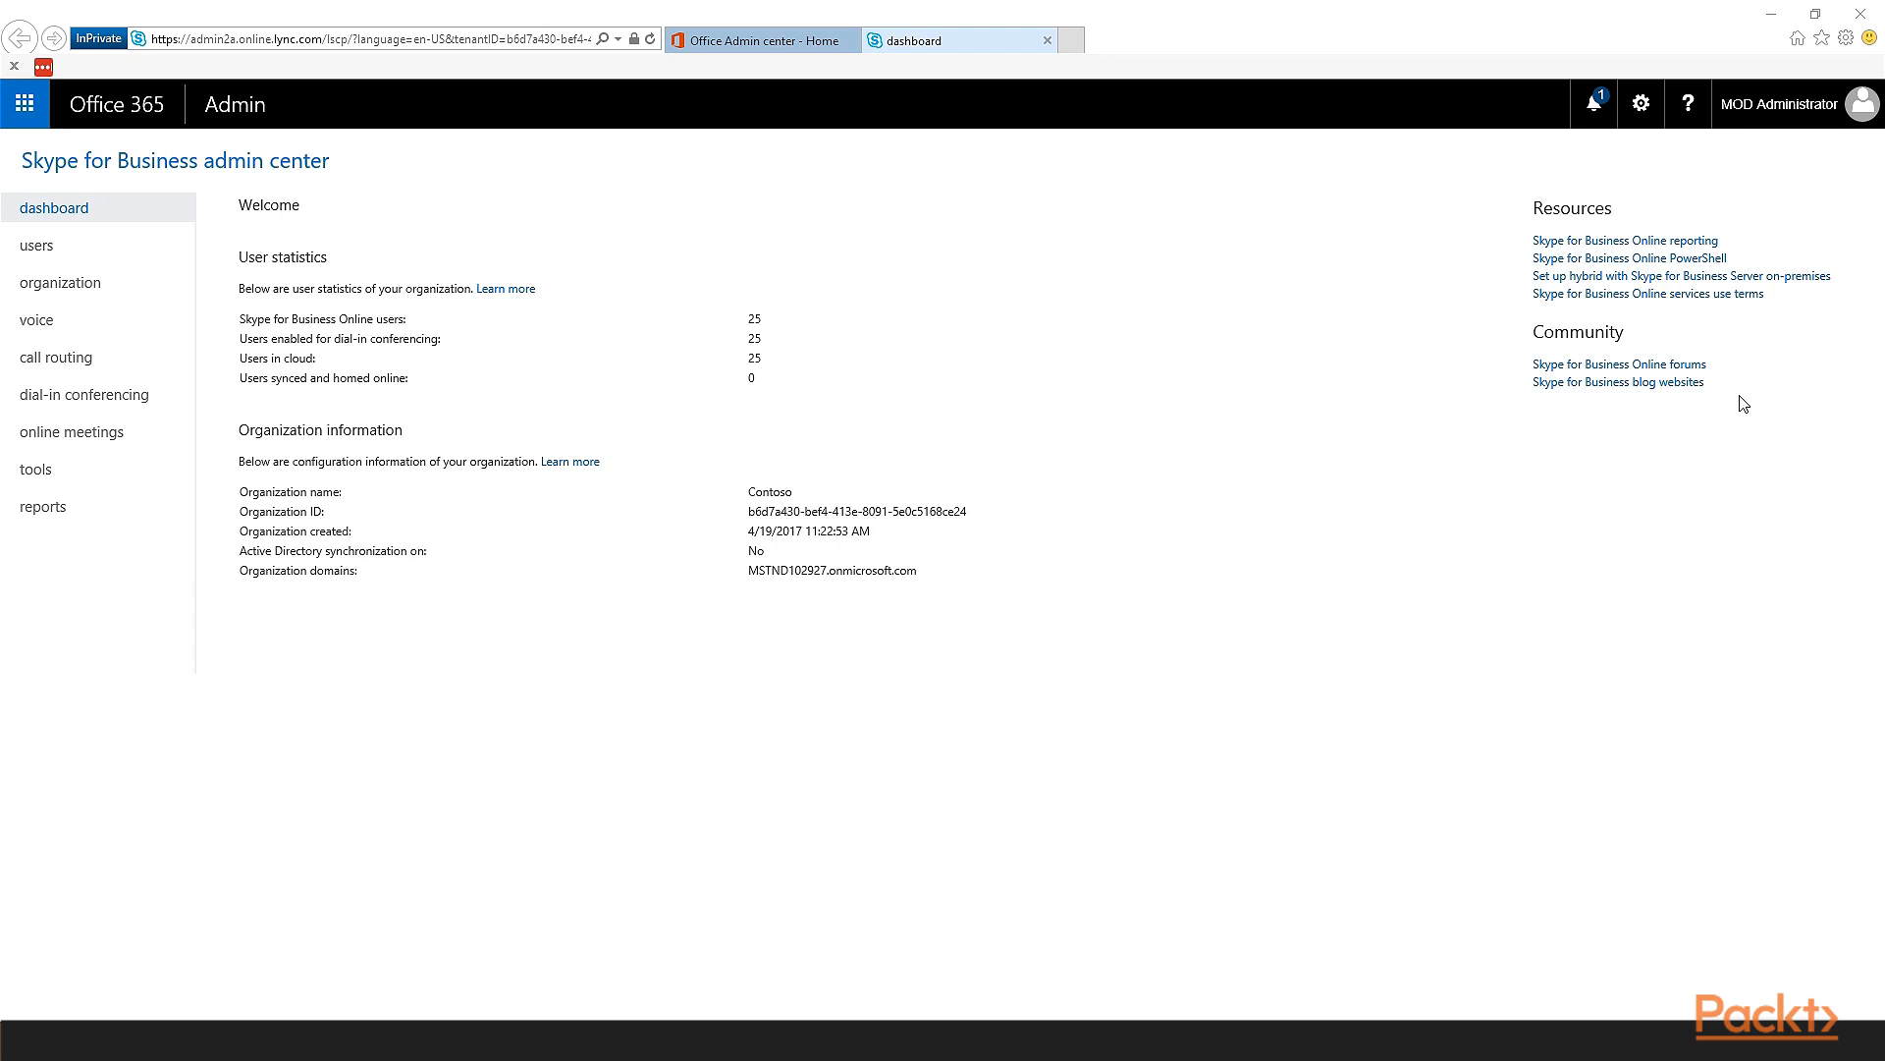
mouse_move(1740, 396)
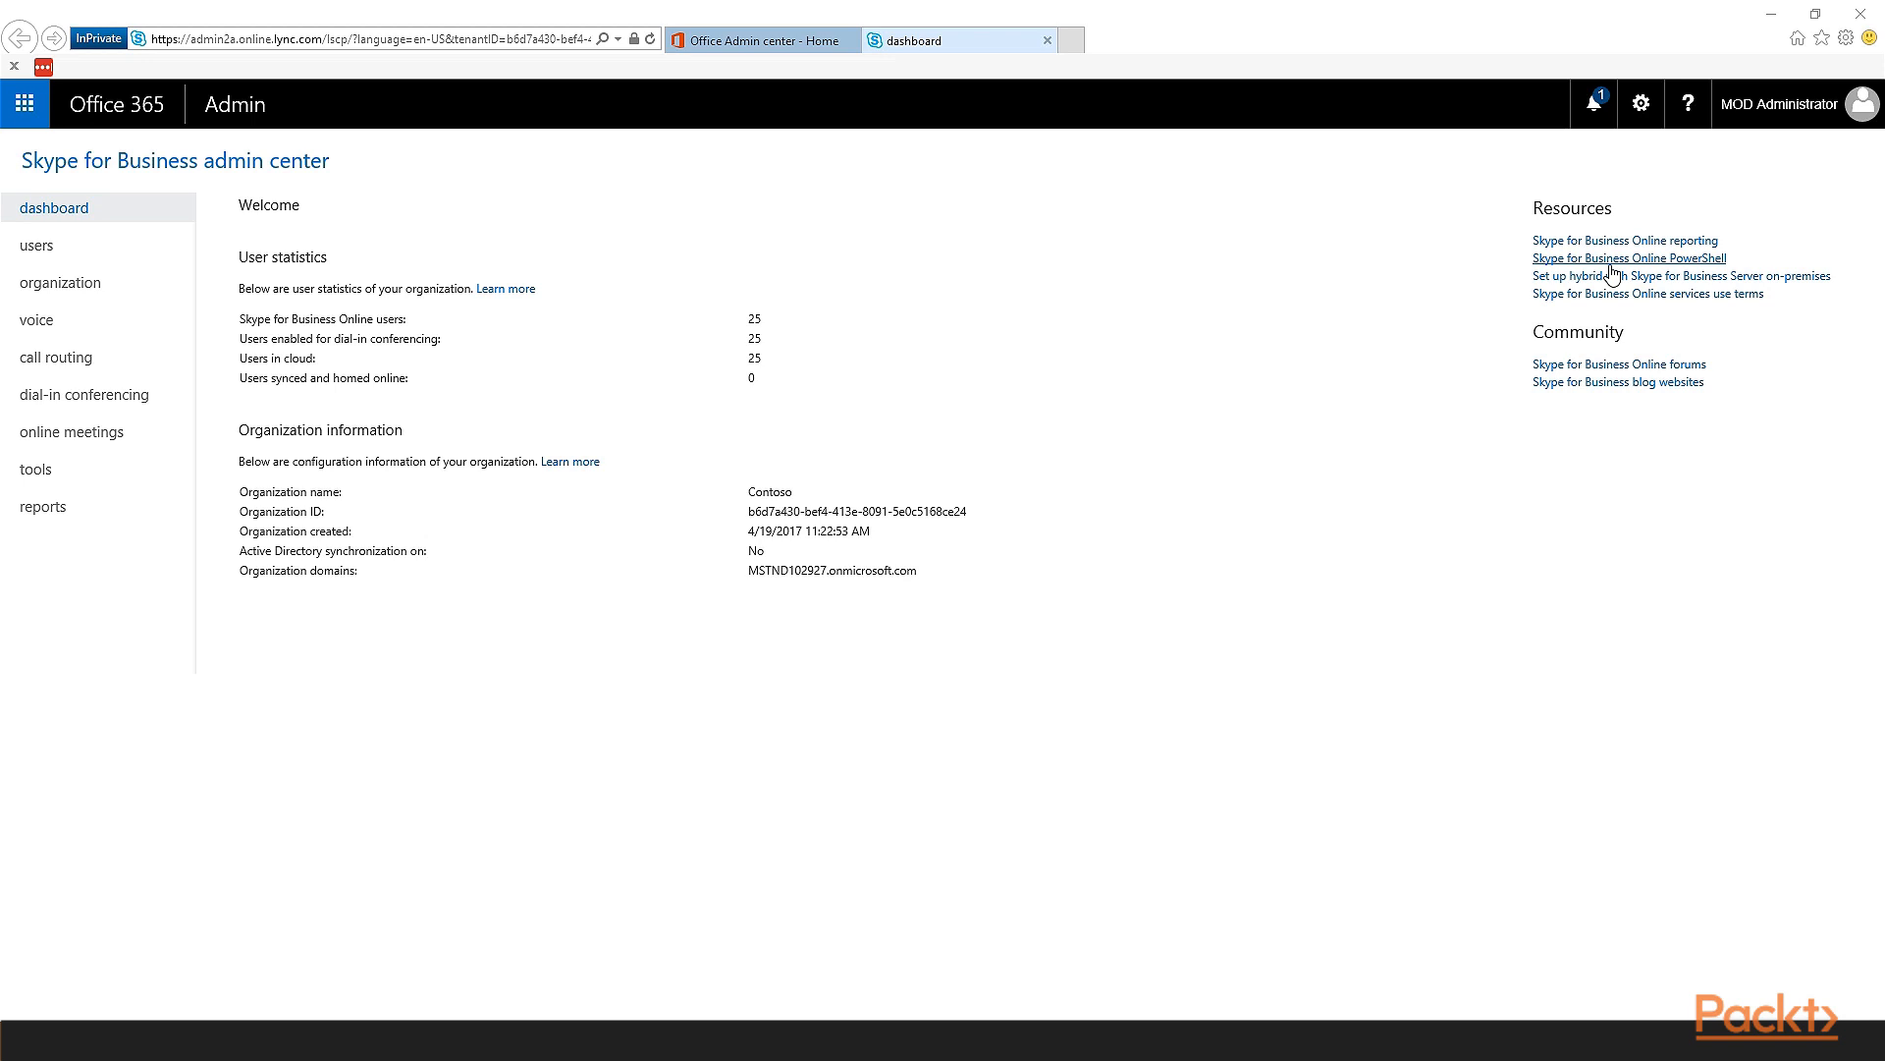
mouse_move(1618, 364)
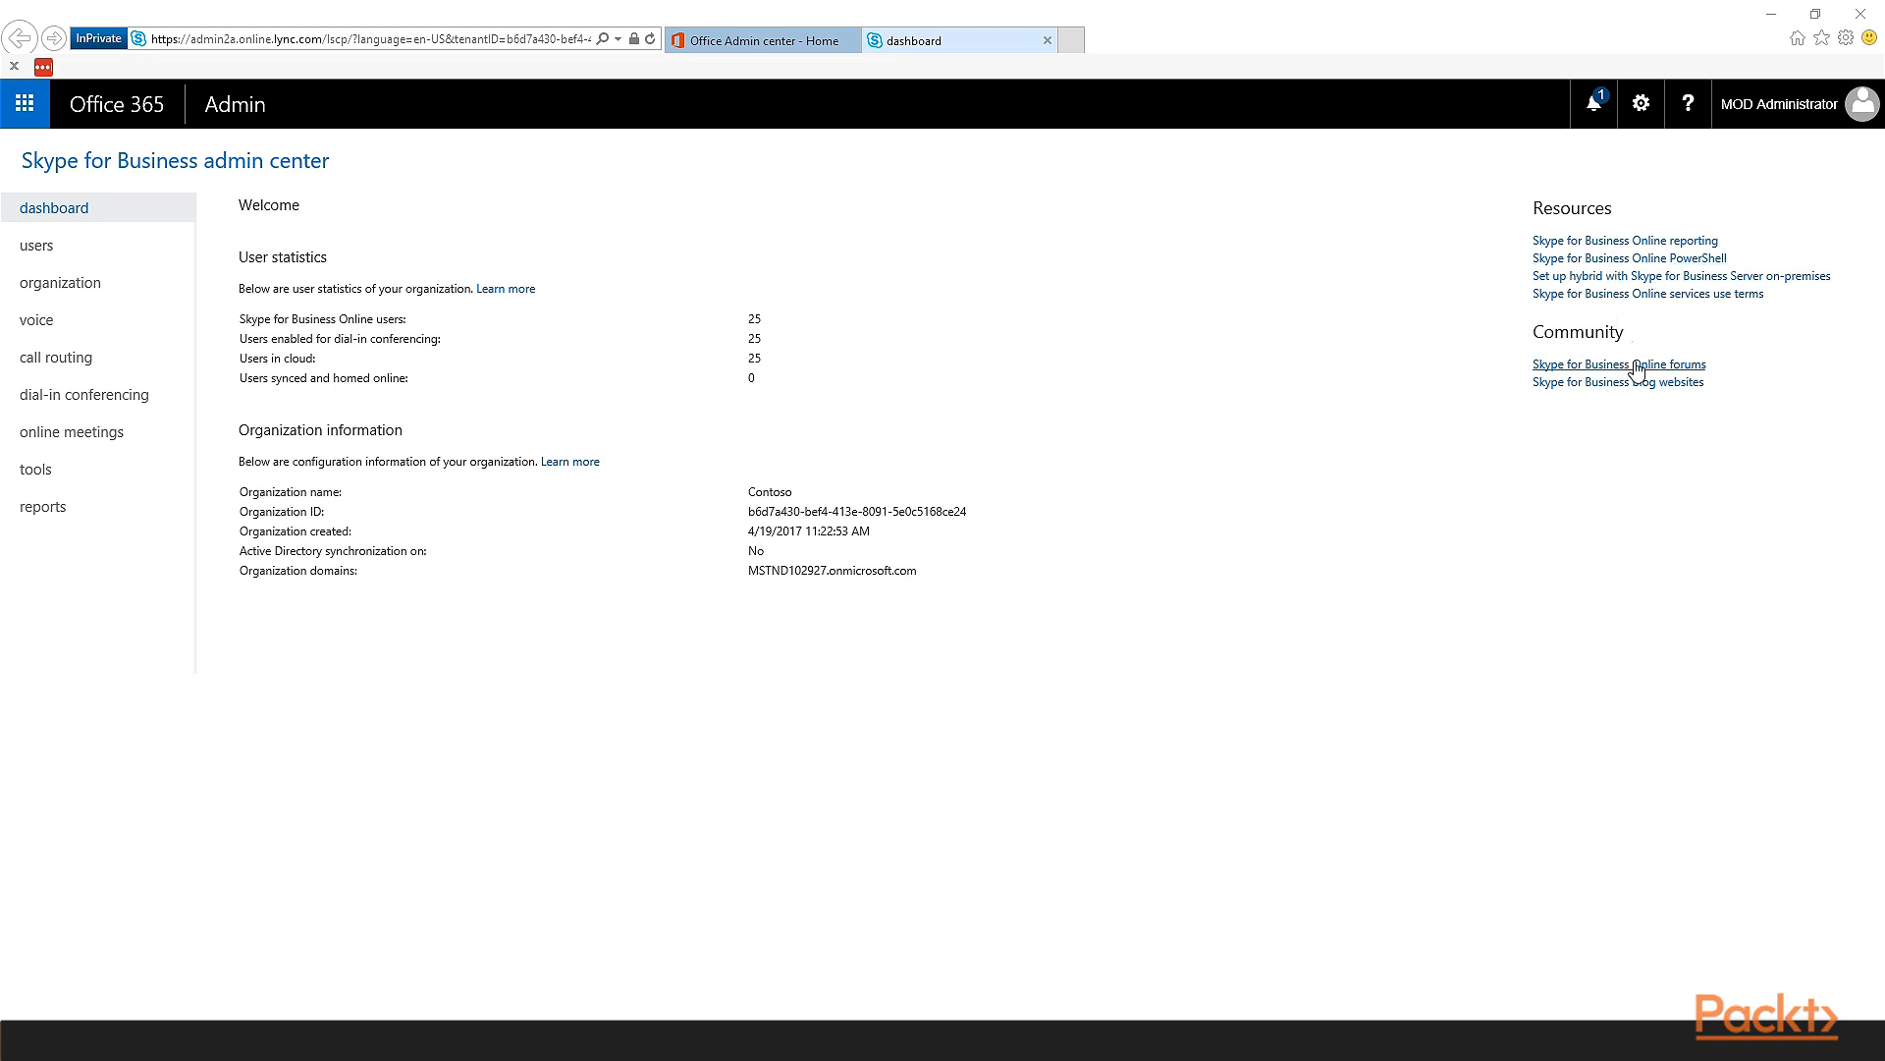
mouse_move(1638, 374)
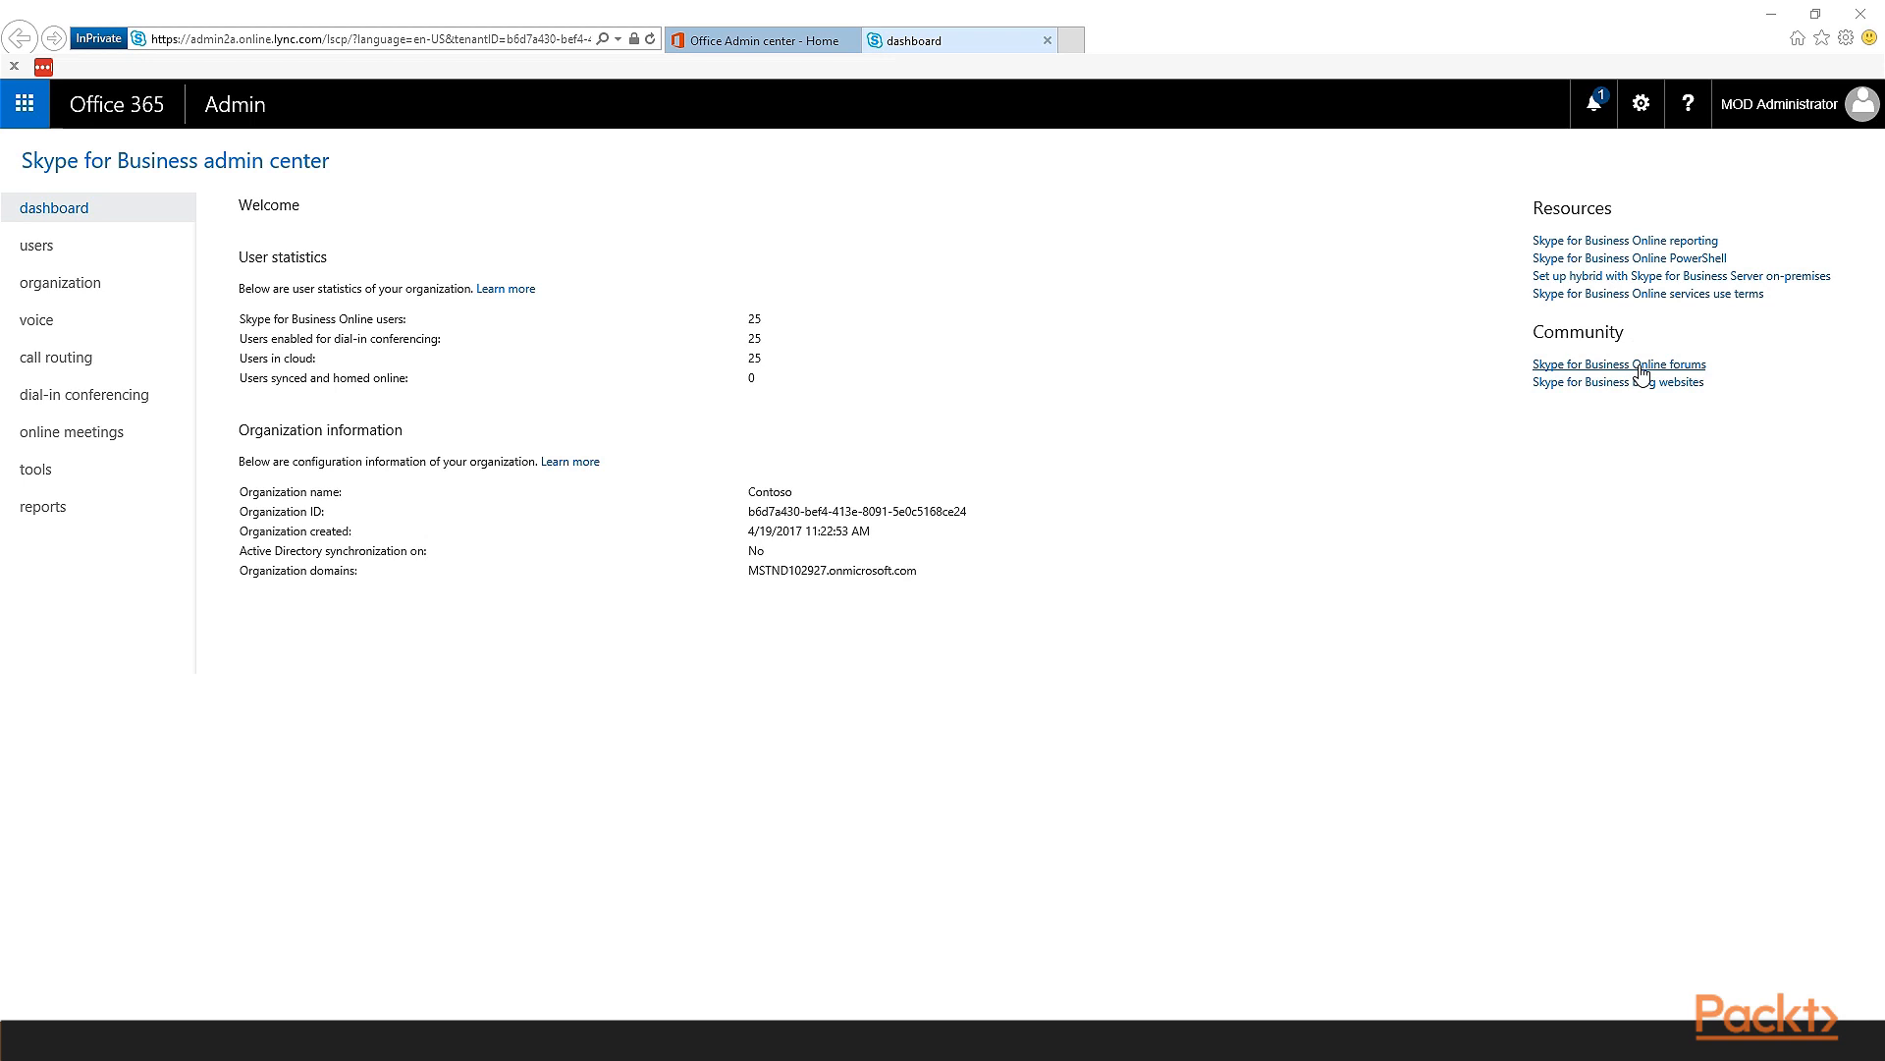